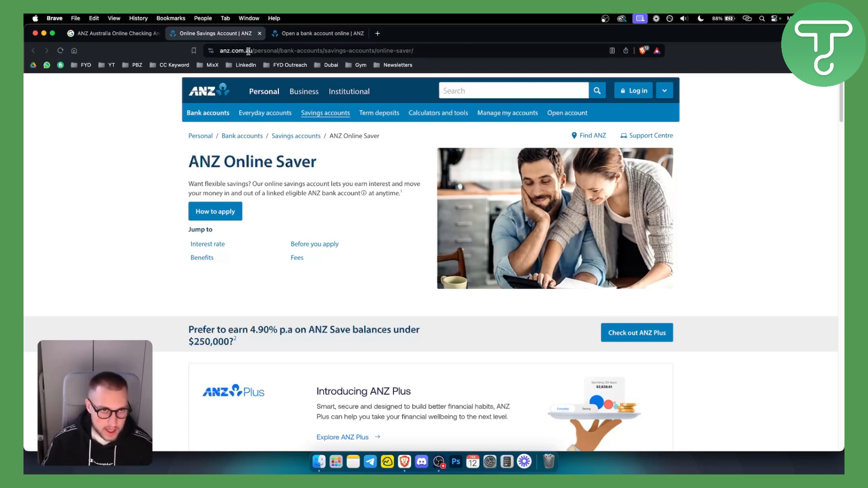
{"action": "mouse_move", "coordinate": [242, 212]}
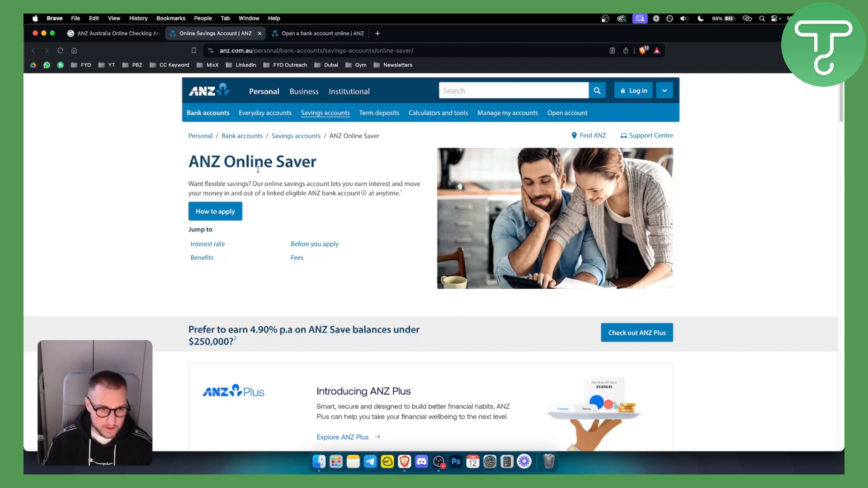
{"action": "mouse_move", "coordinate": [214, 181]}
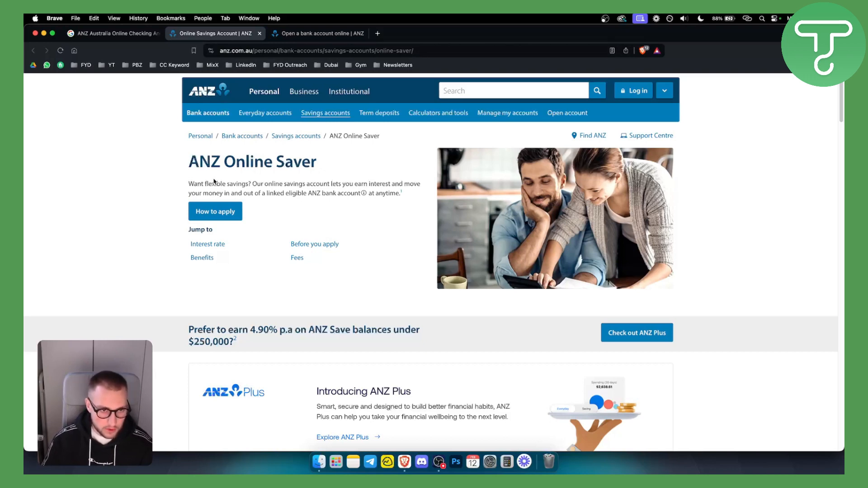
- Highlight the ANZ Online Saver heading, then switch to the 'Open a bank account online' tab
{"action": "double_click", "coordinate": [205, 161]}
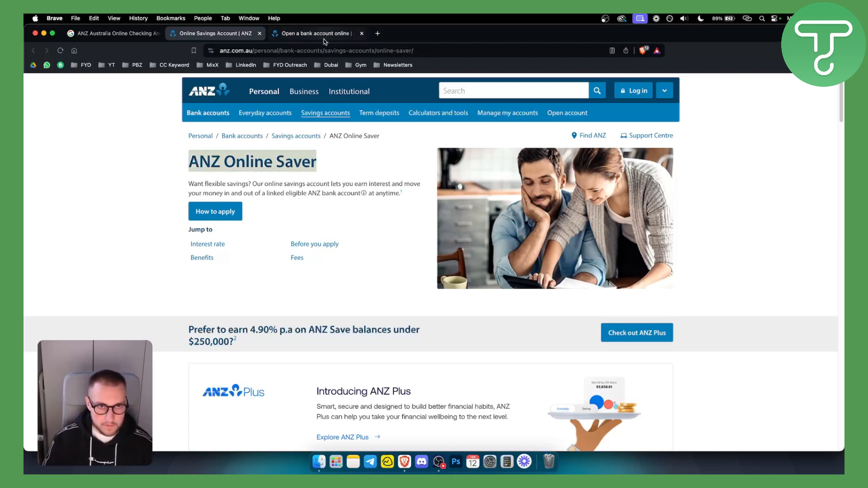
{"action": "left_click", "coordinate": [315, 33]}
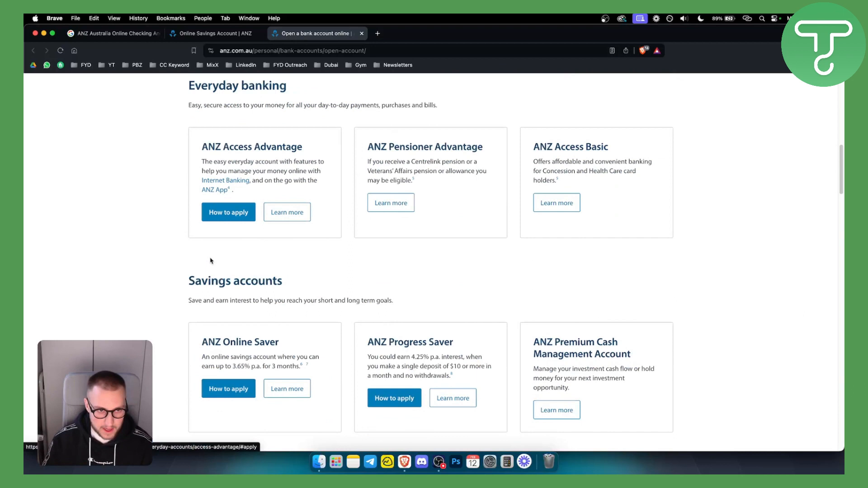
{"action": "scroll", "scroll_direction": "down", "scroll_amount": 3}
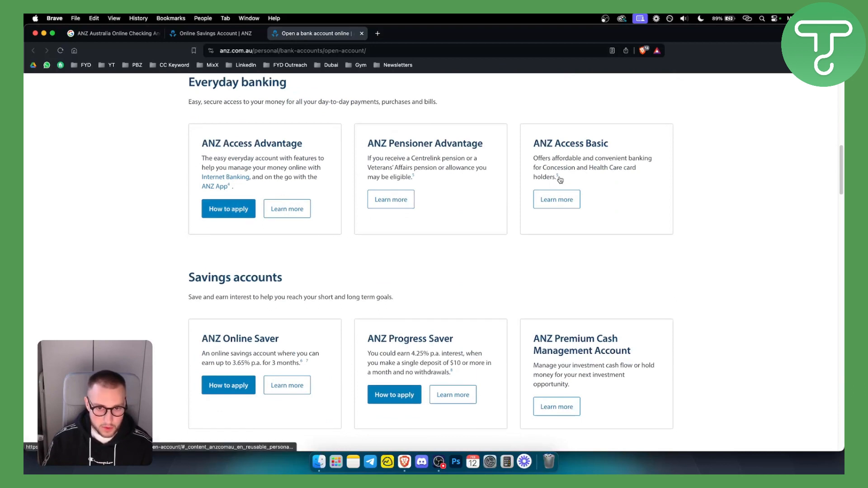
{"action": "mouse_move", "coordinate": [319, 264]}
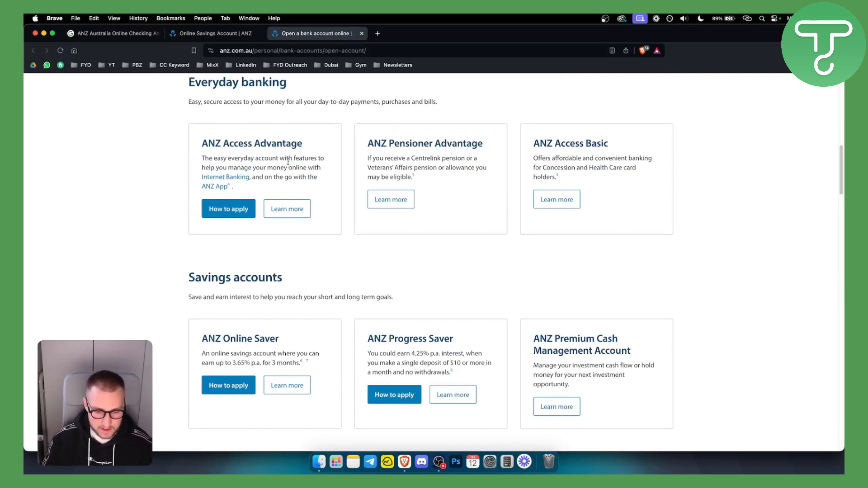
{"action": "scroll", "scroll_direction": "up", "scroll_amount": 3}
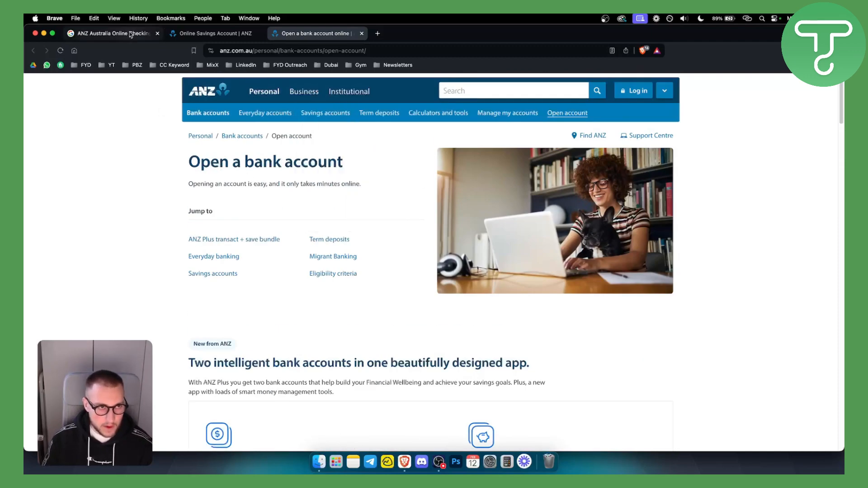
- From Google results, open 'Online Savings Account' in a new tab and the 'Open a bank account online' result
{"action": "left_click", "coordinate": [111, 33]}
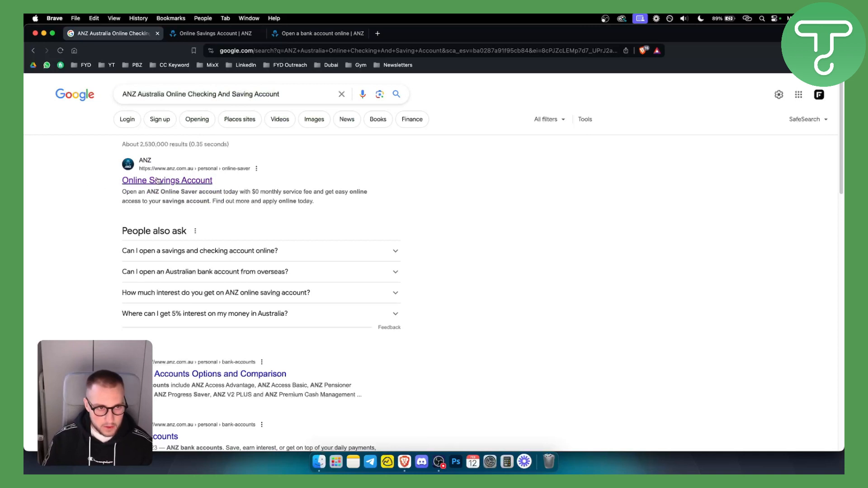
{"action": "mouse_move", "coordinate": [162, 185]}
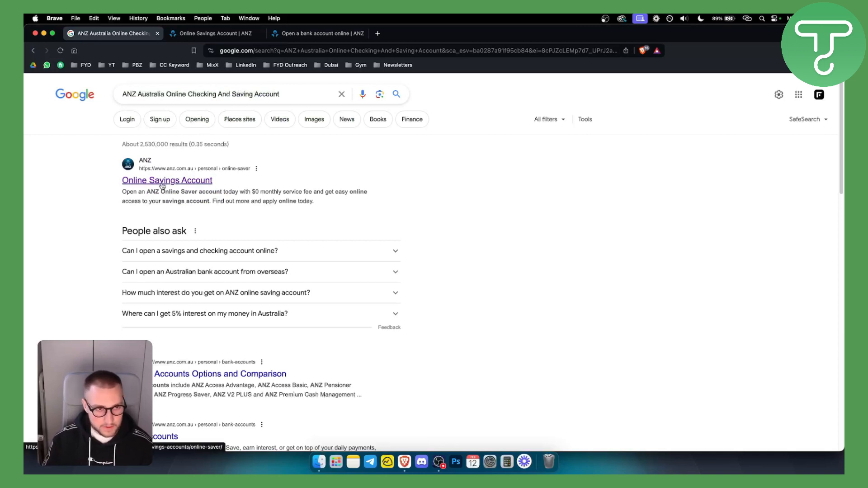
{"action": "left_click", "coordinate": [167, 180]}
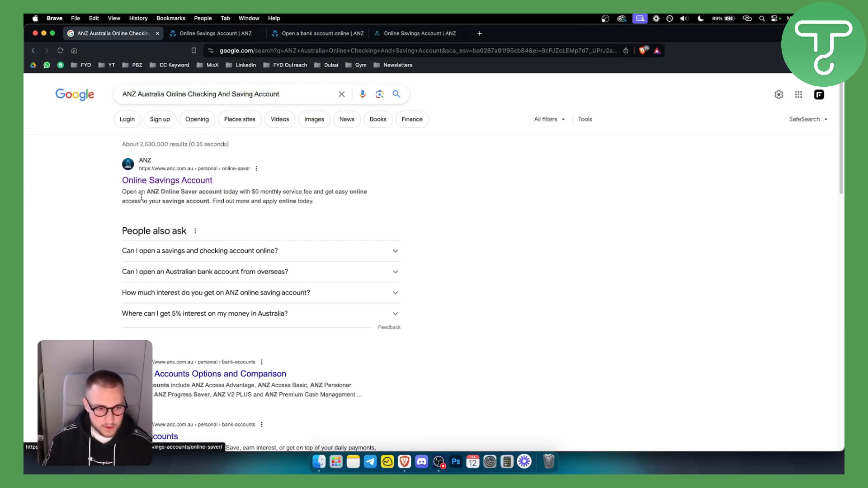
{"action": "scroll", "scroll_direction": "down", "scroll_amount": 3}
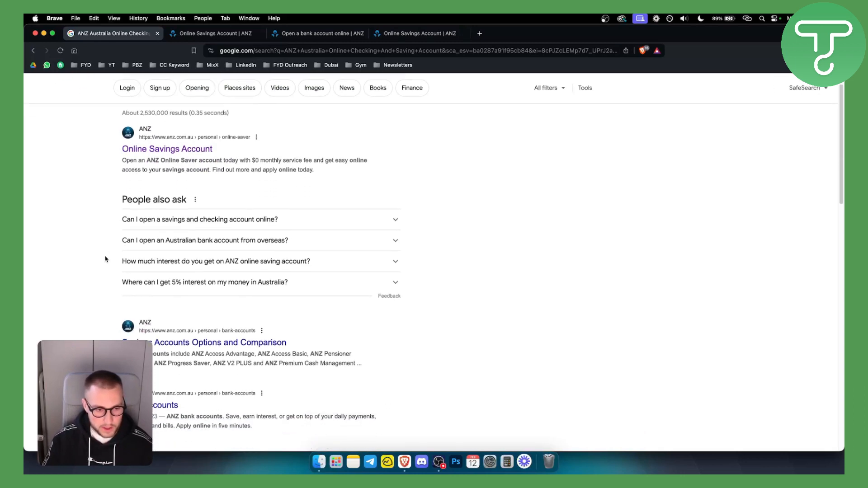
{"action": "scroll", "scroll_direction": "down", "scroll_amount": 3}
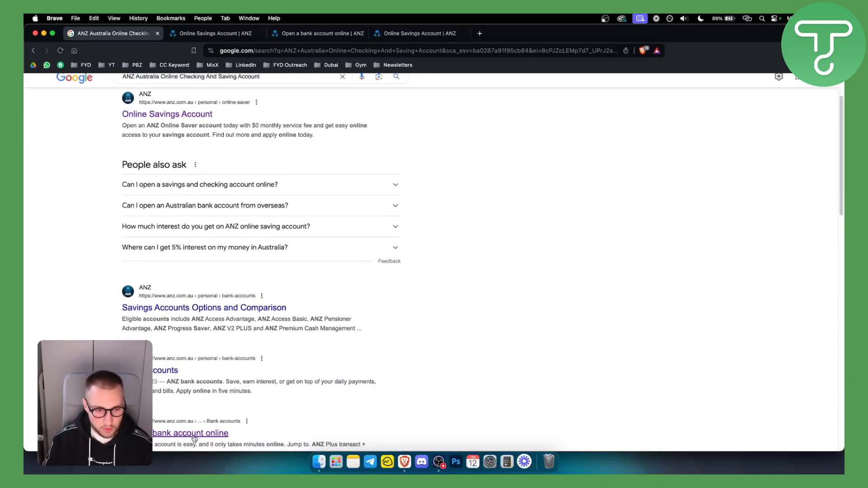
{"action": "left_click", "coordinate": [189, 433]}
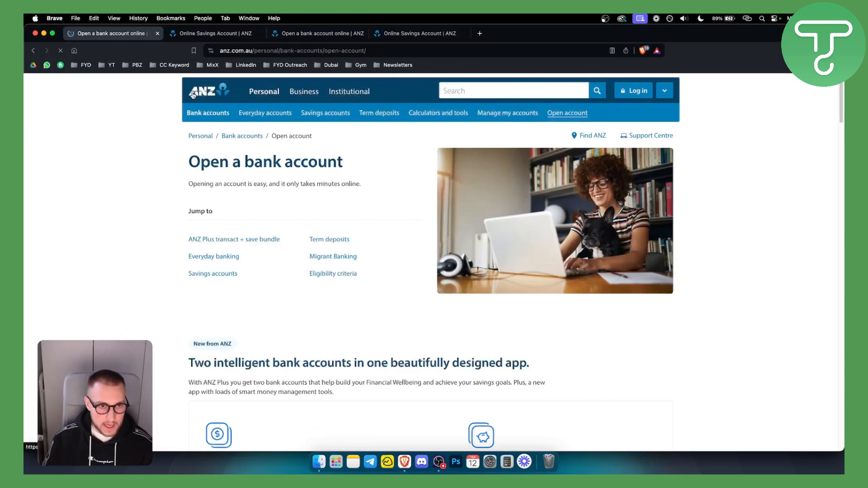
{"action": "mouse_move", "coordinate": [257, 192]}
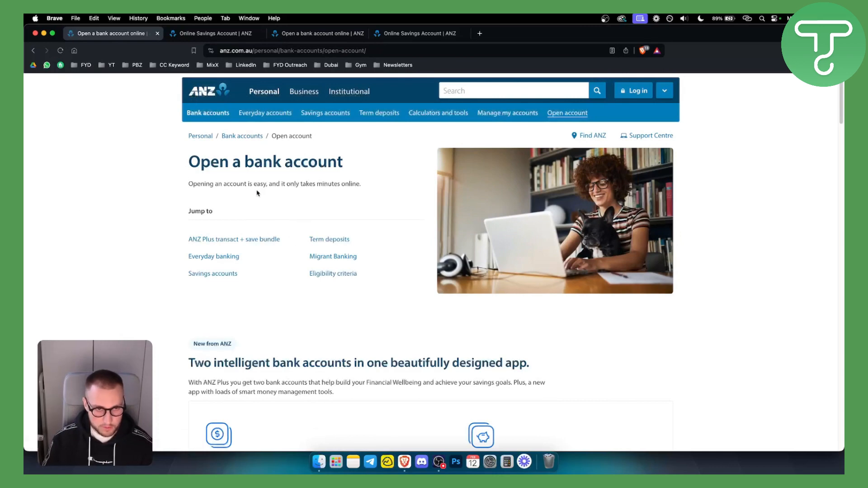
{"action": "scroll", "scroll_direction": "down", "scroll_amount": 3}
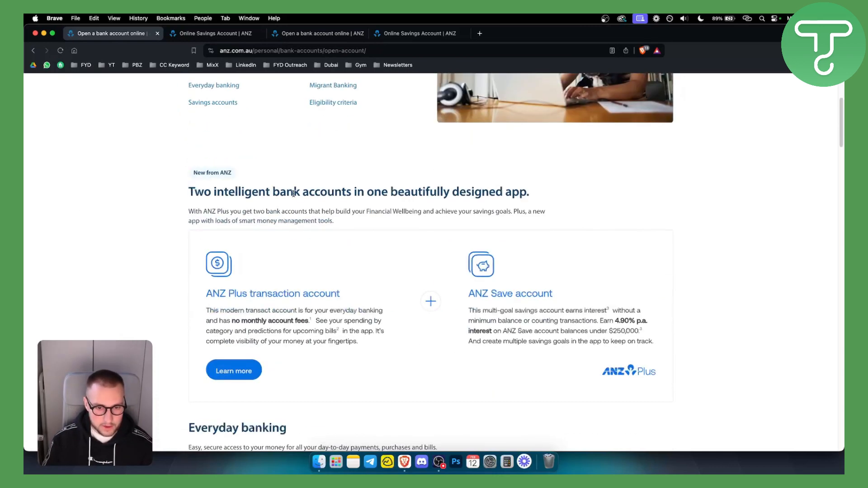
{"action": "scroll", "scroll_direction": "down", "scroll_amount": 3}
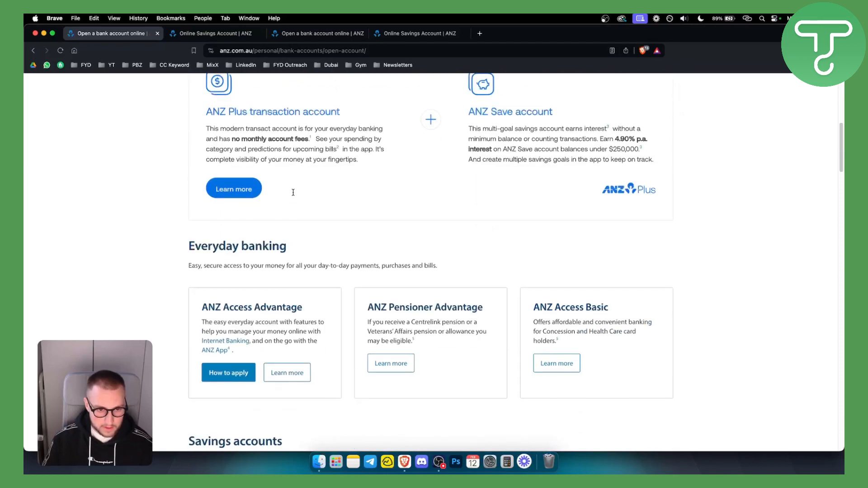
{"action": "scroll", "scroll_direction": "down", "scroll_amount": 3}
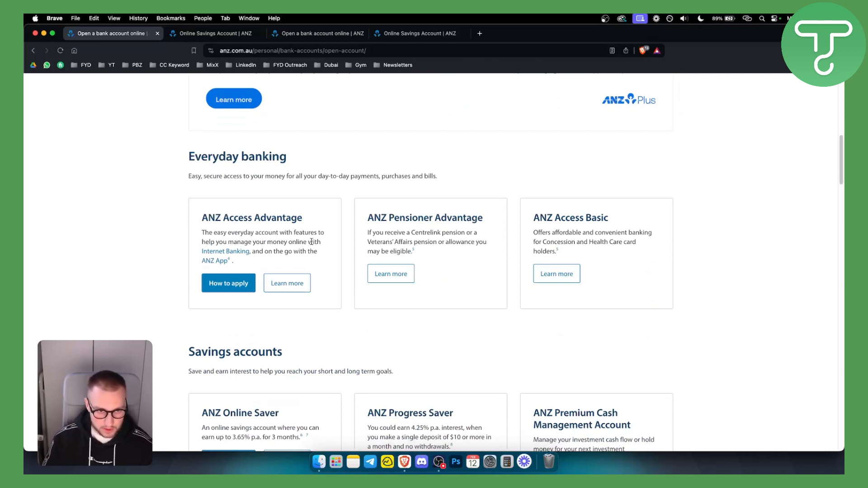
{"action": "mouse_move", "coordinate": [461, 226]}
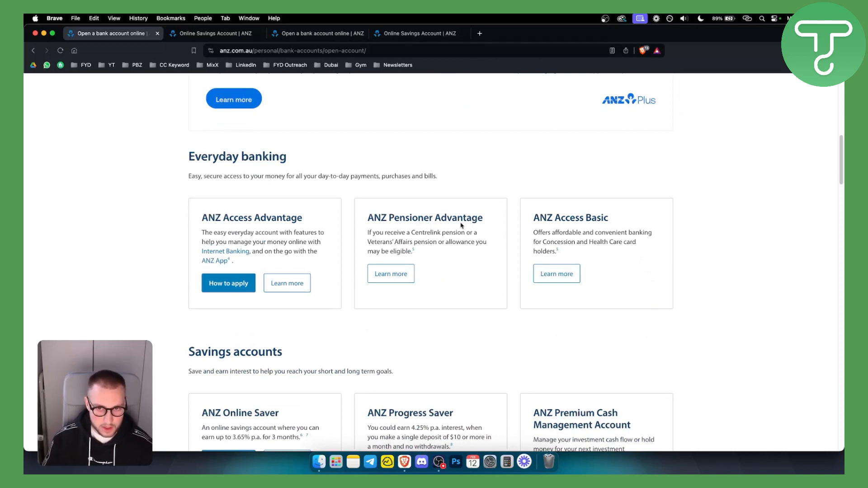
{"action": "scroll", "scroll_direction": "down", "scroll_amount": 3}
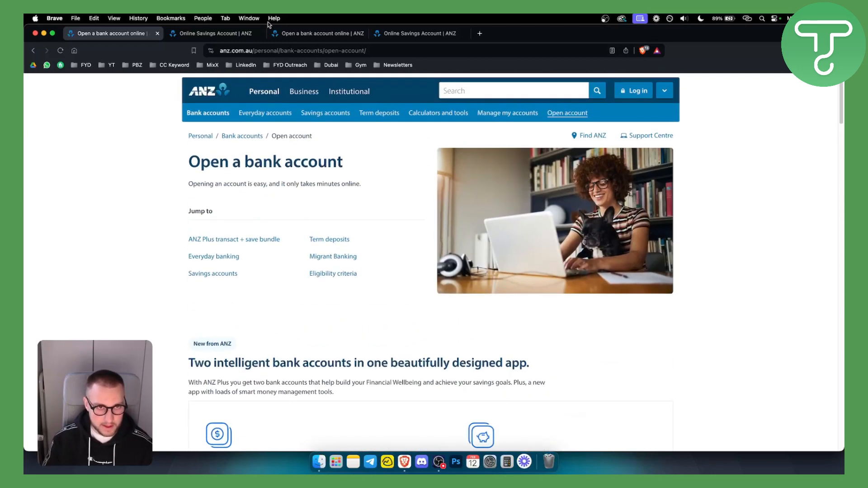
- Switch to the 'Online Savings Account | ANZ' tab and scroll to Before you apply
{"action": "left_click", "coordinate": [418, 33]}
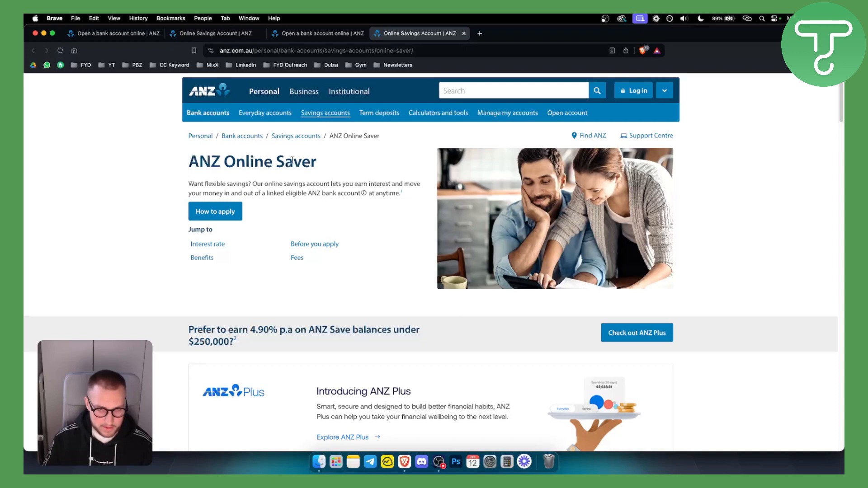
{"action": "scroll", "scroll_direction": "down", "scroll_amount": 3}
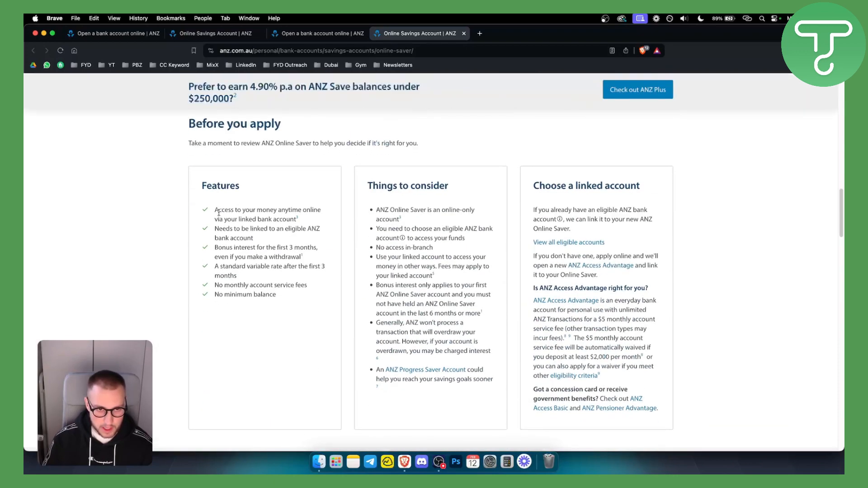
{"action": "mouse_move", "coordinate": [600, 265]}
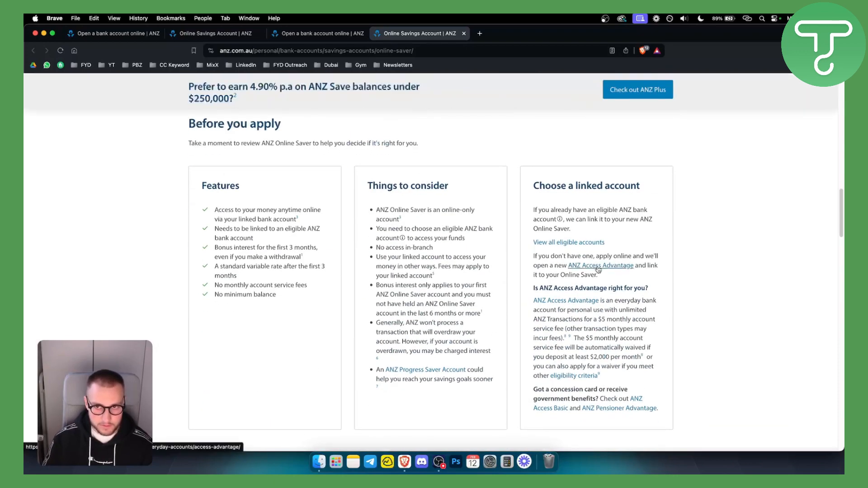
{"action": "mouse_move", "coordinate": [469, 223]}
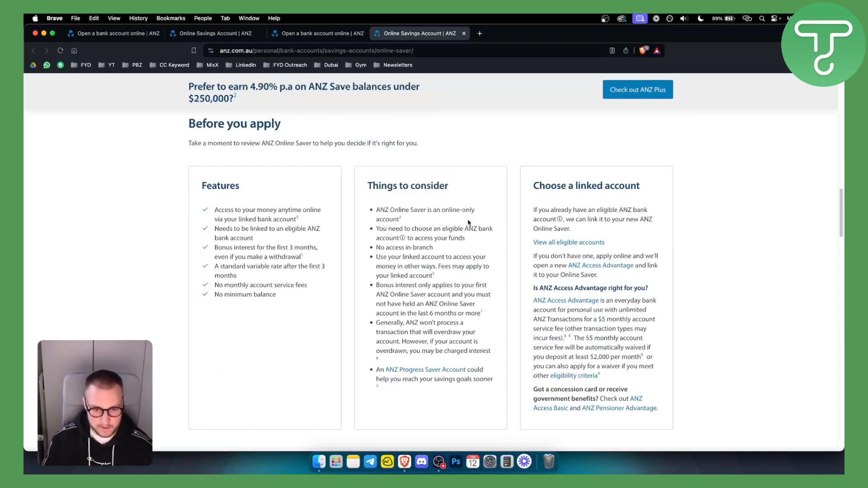
{"action": "scroll", "scroll_direction": "down", "scroll_amount": 3}
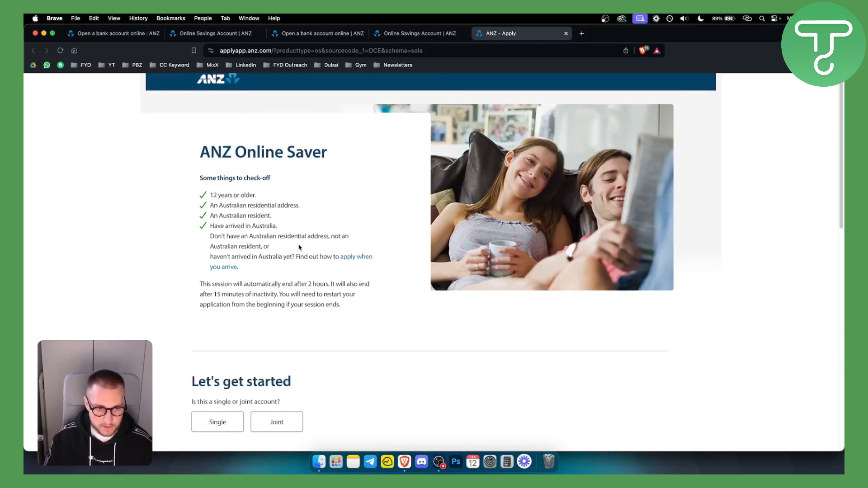
- Scroll through the existing-customer and concession card questions, then back to the top
{"action": "scroll", "scroll_direction": "down", "scroll_amount": 3}
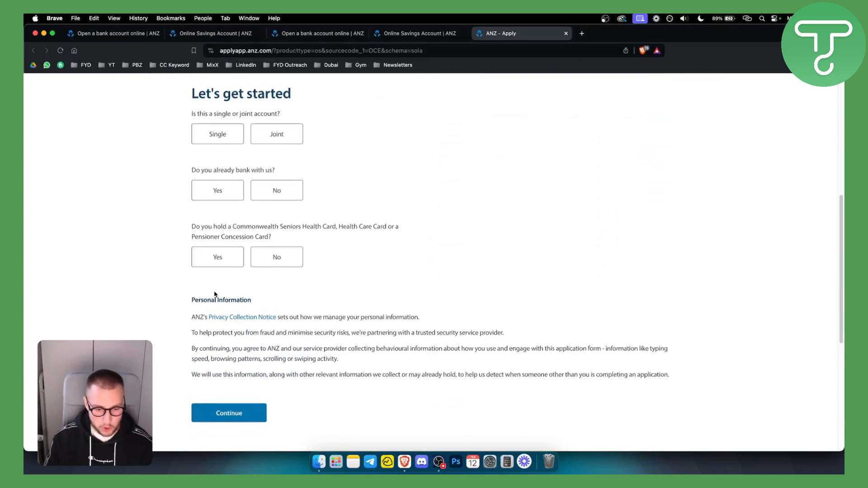
{"action": "scroll", "scroll_direction": "down", "scroll_amount": 3}
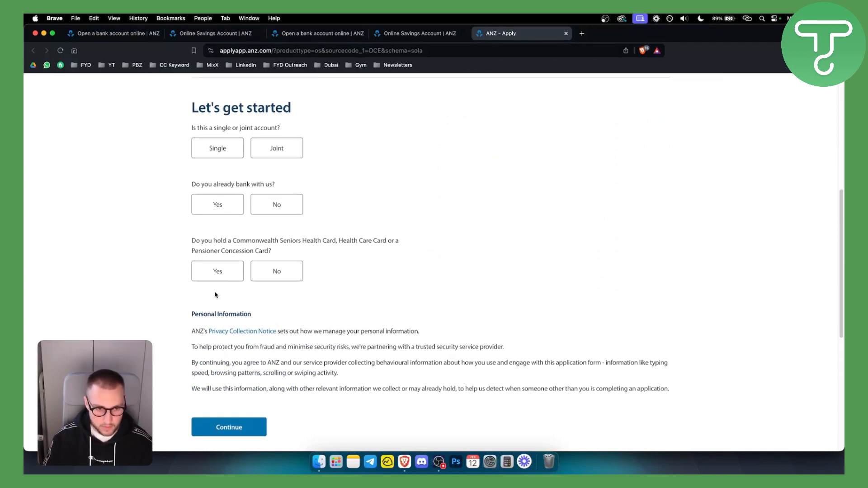
{"action": "scroll", "scroll_direction": "up", "scroll_amount": 3}
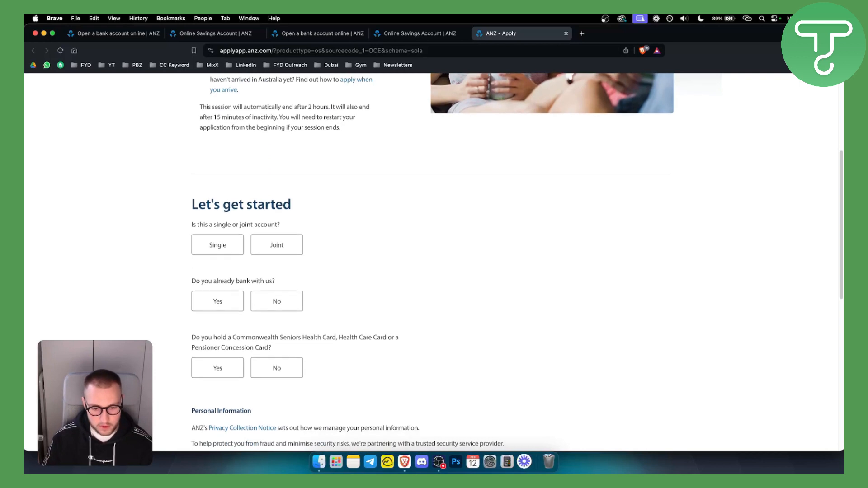
{"action": "scroll", "scroll_direction": "up", "scroll_amount": 3}
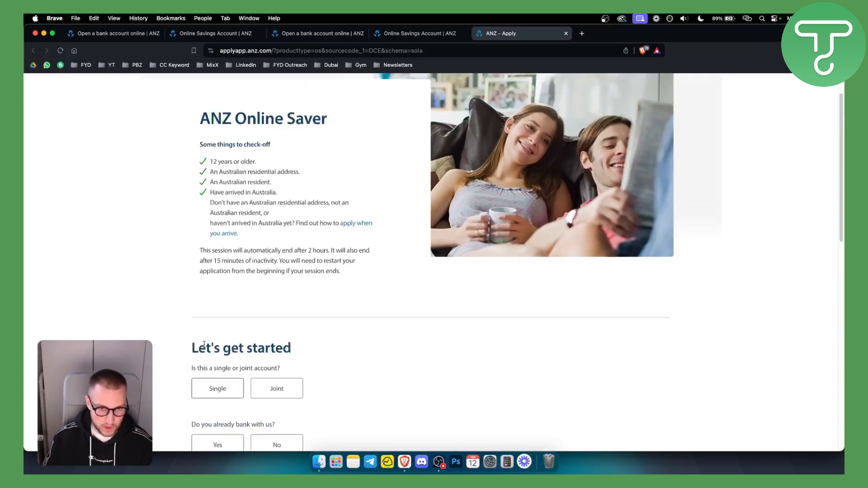